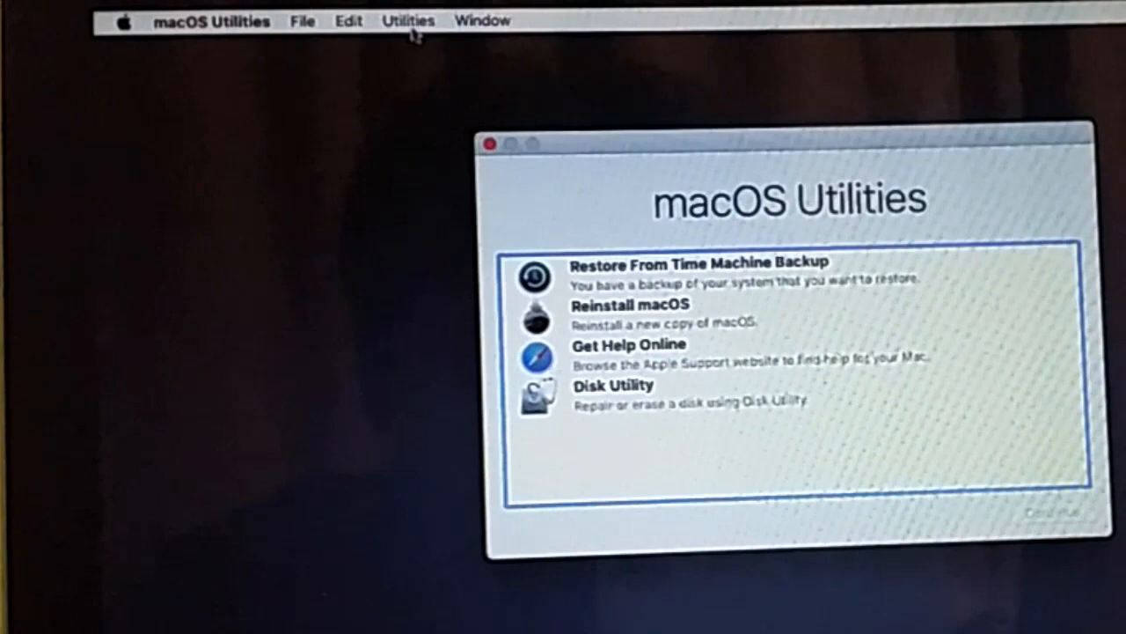
Open the Utilities menu in macOS Recovery to reach Terminal.
left_click(405, 20)
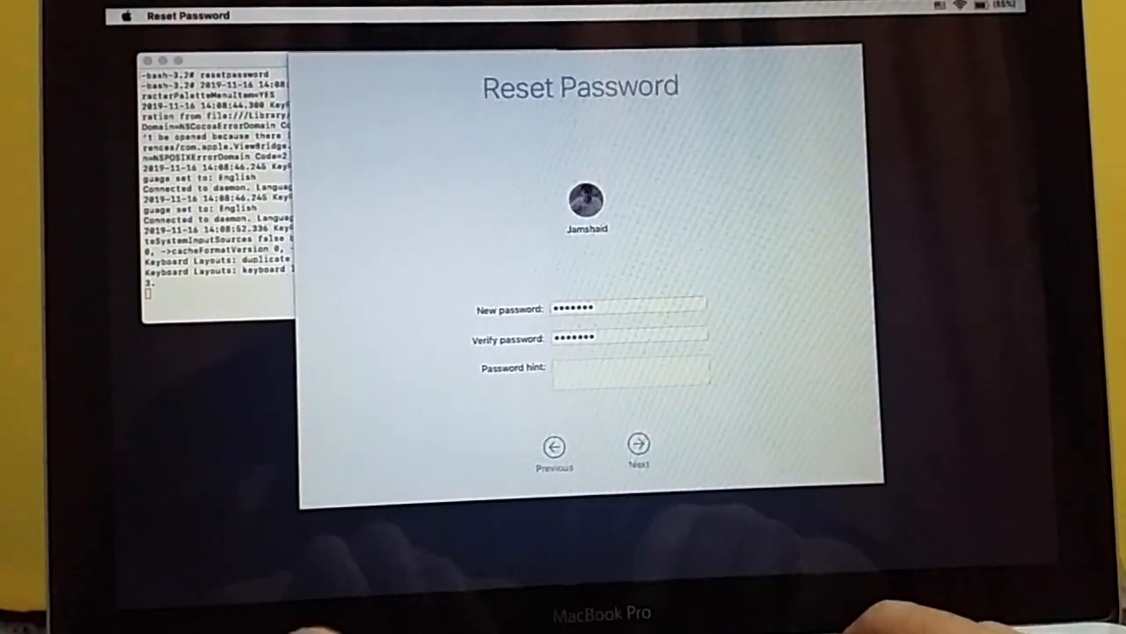
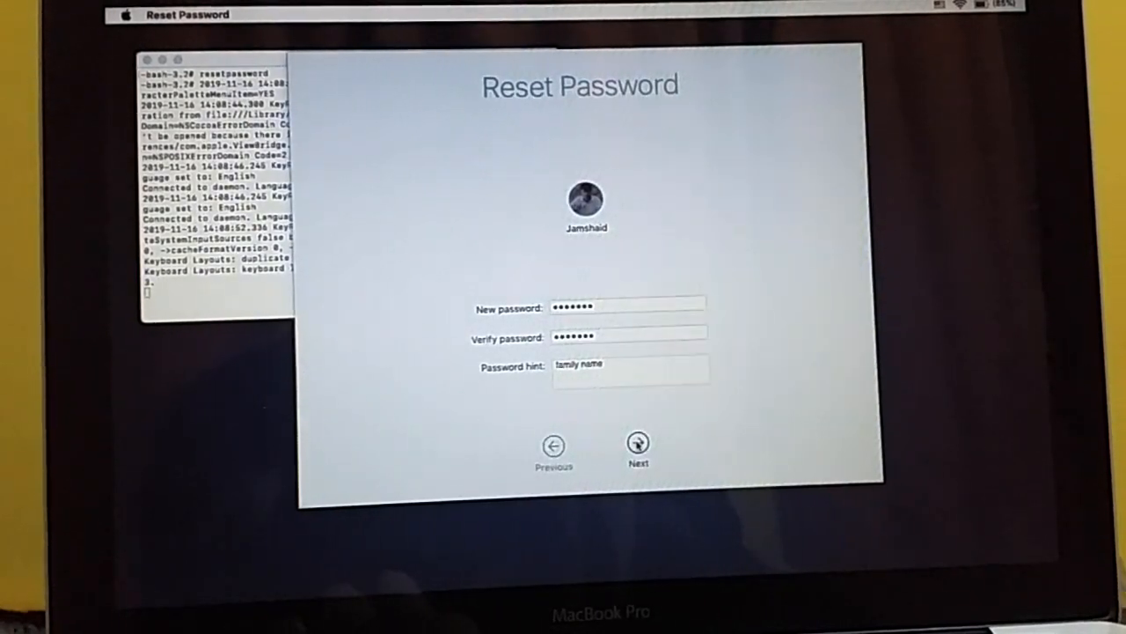
Enter the password hint 'family' and submit the new password.
left_click(636, 442)
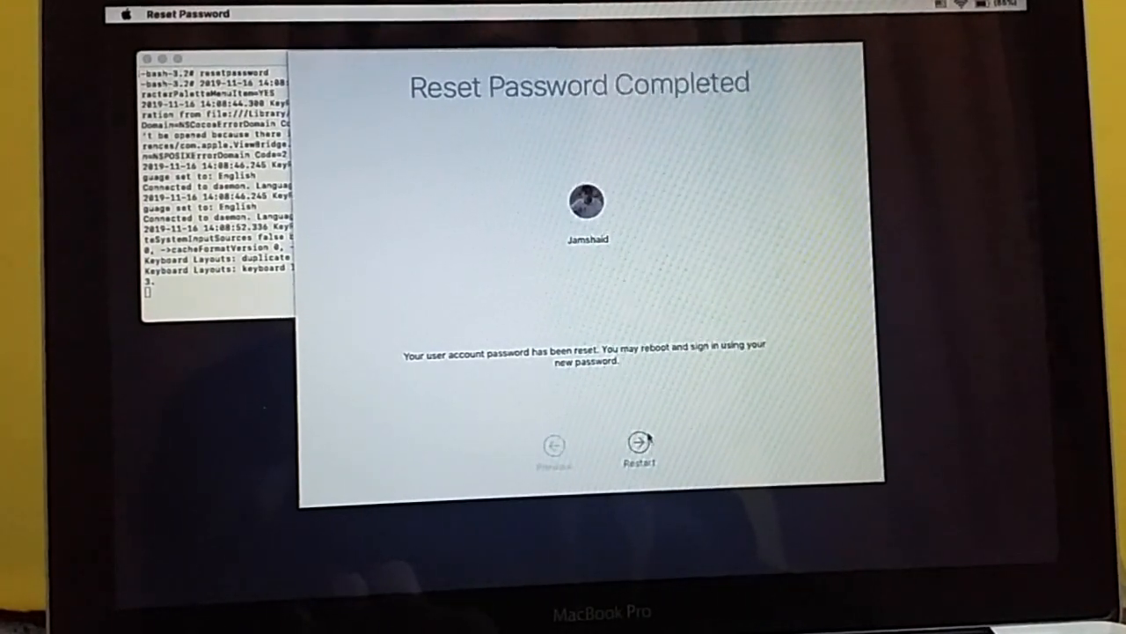
Restart the Mac from the Reset Password Completed screen.
left_click(642, 442)
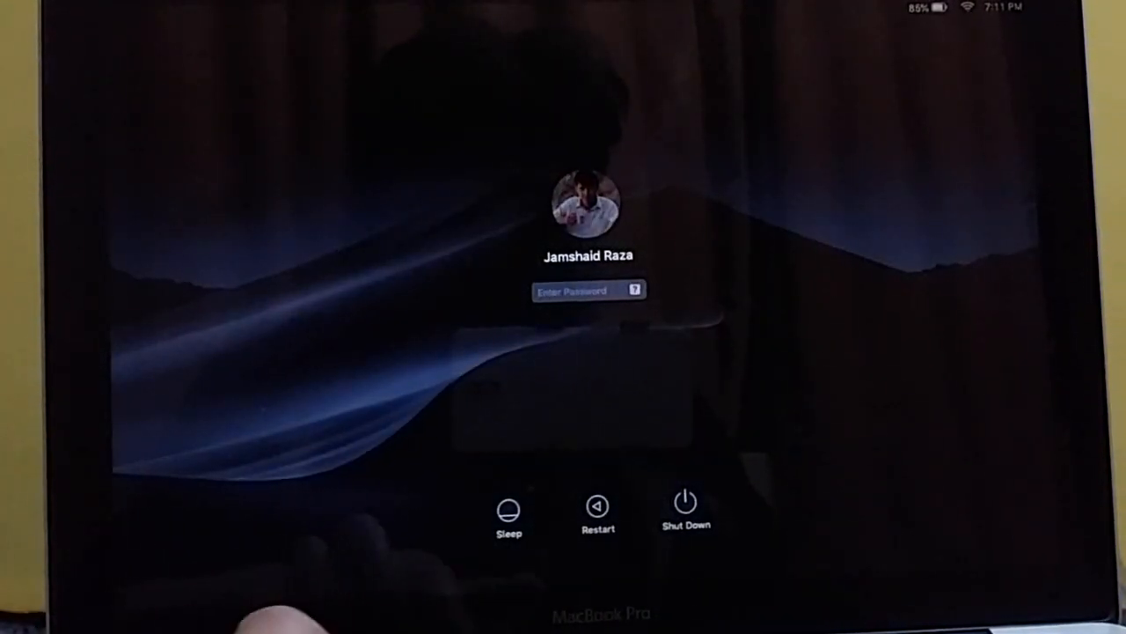
type("password")
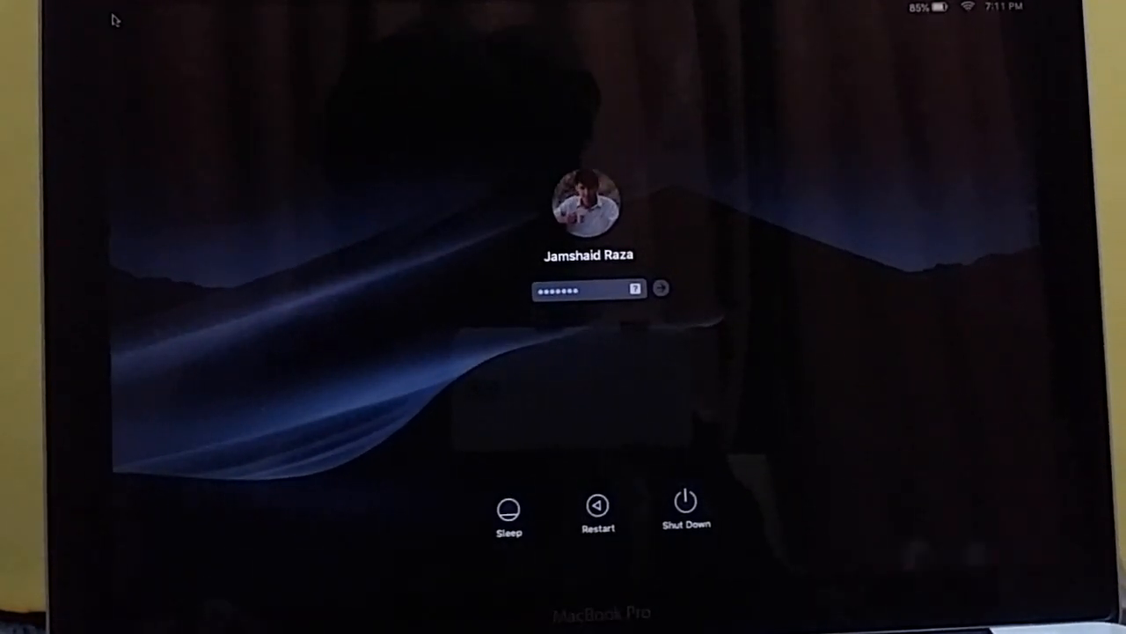